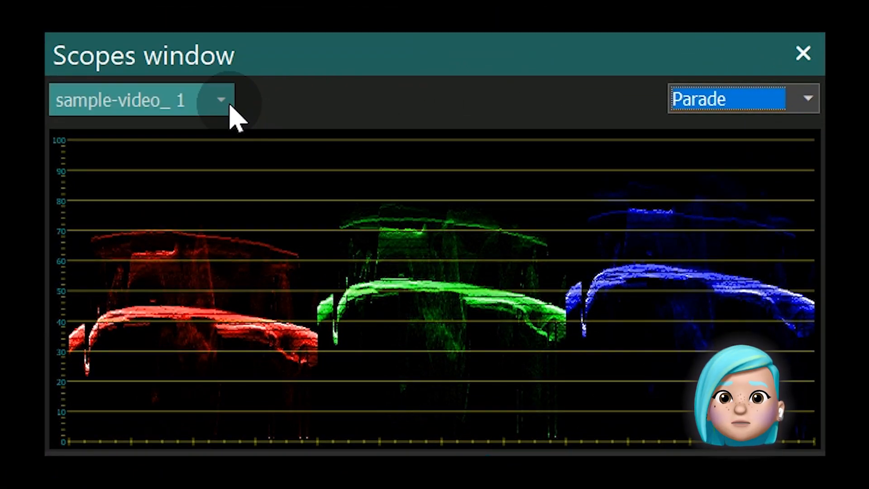
Step: Set the Scopes source to Scene so the whole scene is analysed
{"action": "left_click", "coordinate": [221, 100]}
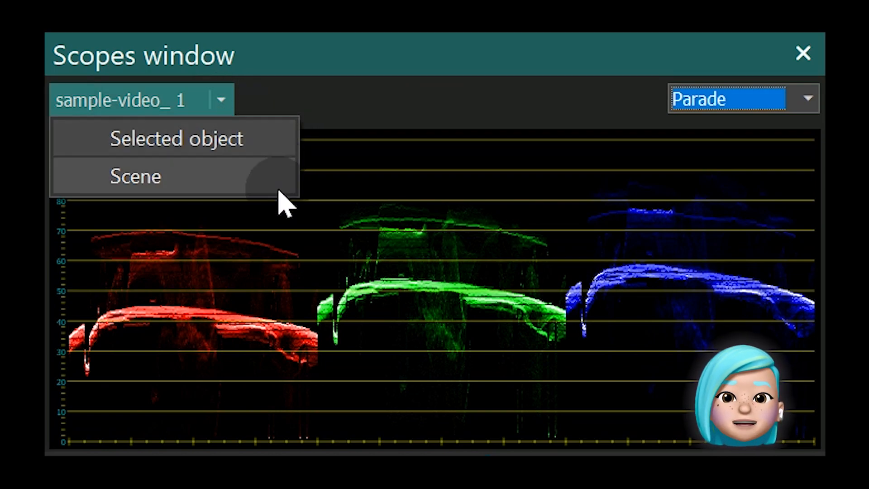
{"action": "left_click", "coordinate": [136, 175]}
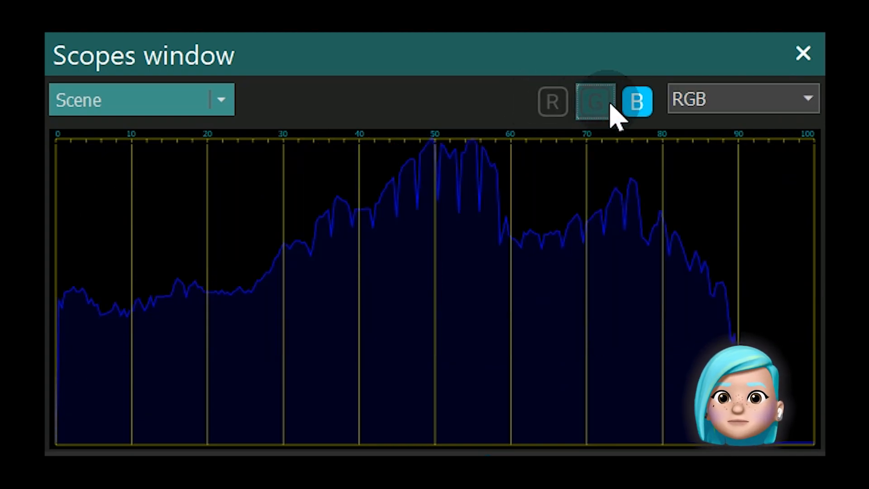
Step: Re-enable the green channel and bring up the scope display modes for Parade
{"action": "left_click", "coordinate": [550, 103]}
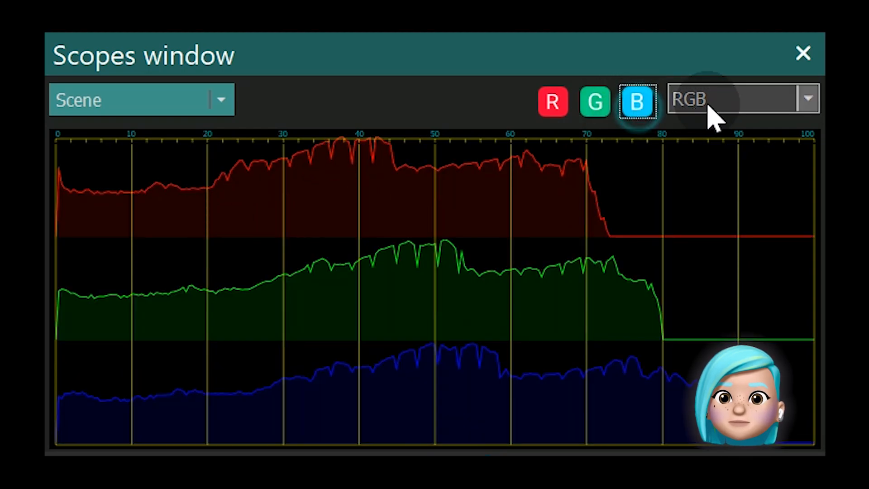
{"action": "left_click", "coordinate": [738, 98]}
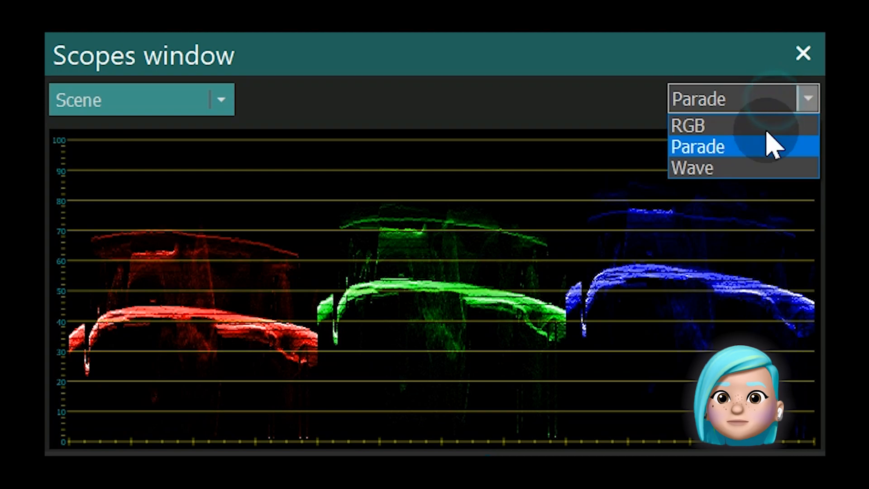
Step: Show the Wave scope, briefly as a white luminance trace, then keep the coloured Wave
{"action": "left_click", "coordinate": [692, 169]}
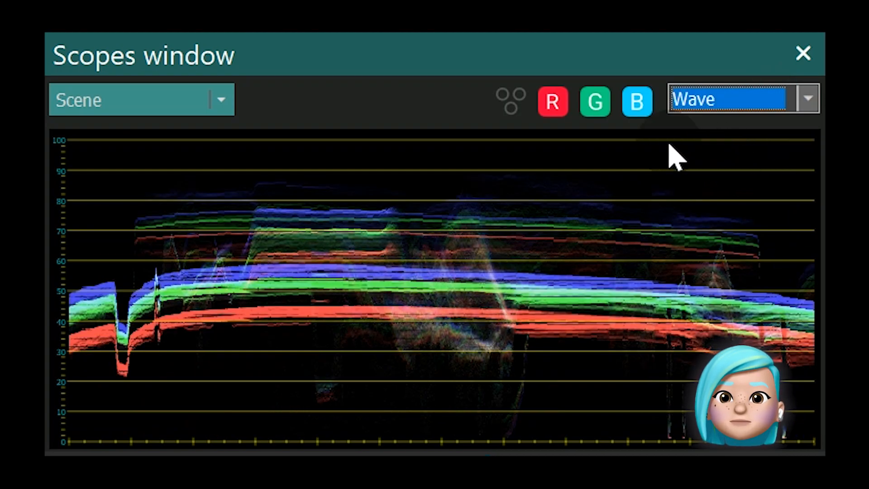
{"action": "left_click", "coordinate": [553, 101]}
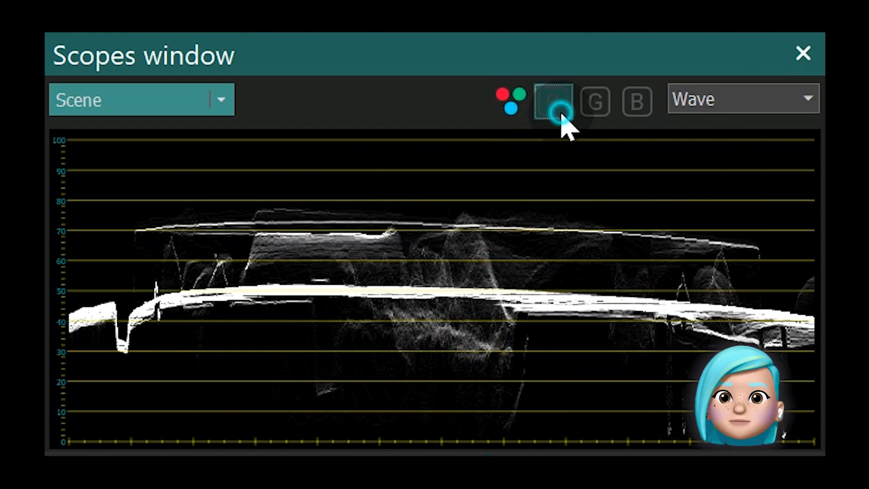
{"action": "left_click", "coordinate": [554, 101]}
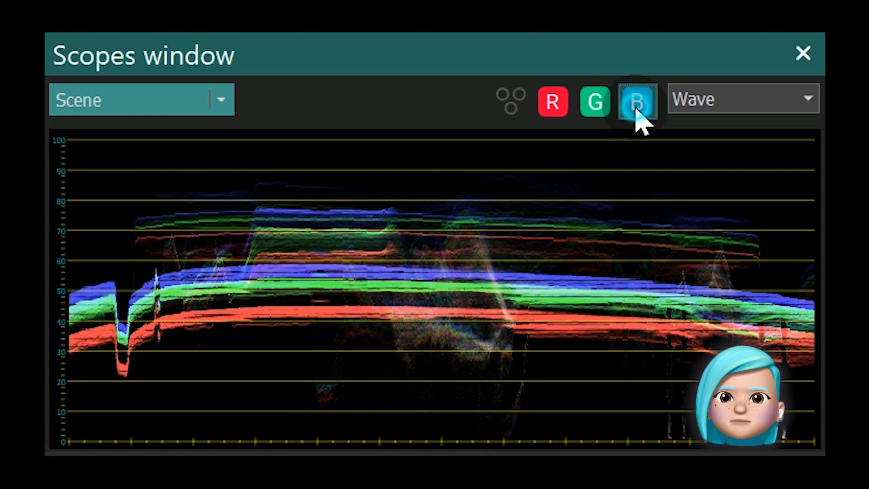
{"action": "left_click", "coordinate": [740, 108]}
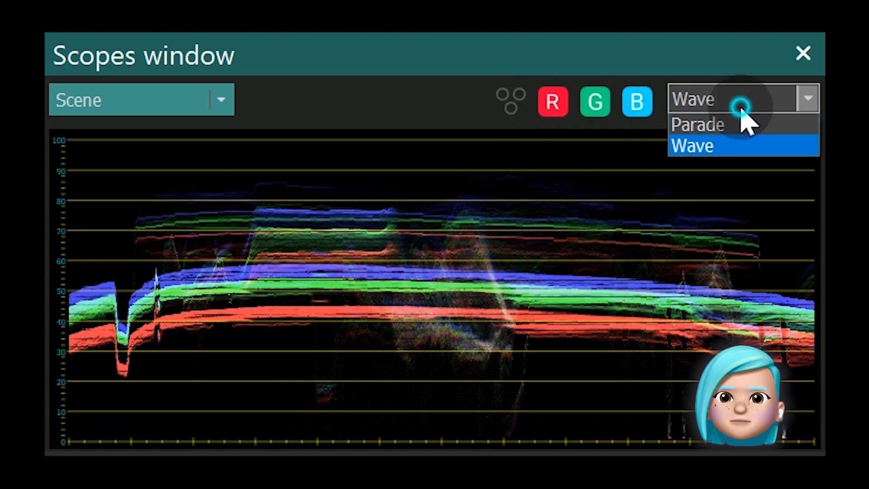
{"action": "left_click", "coordinate": [698, 125]}
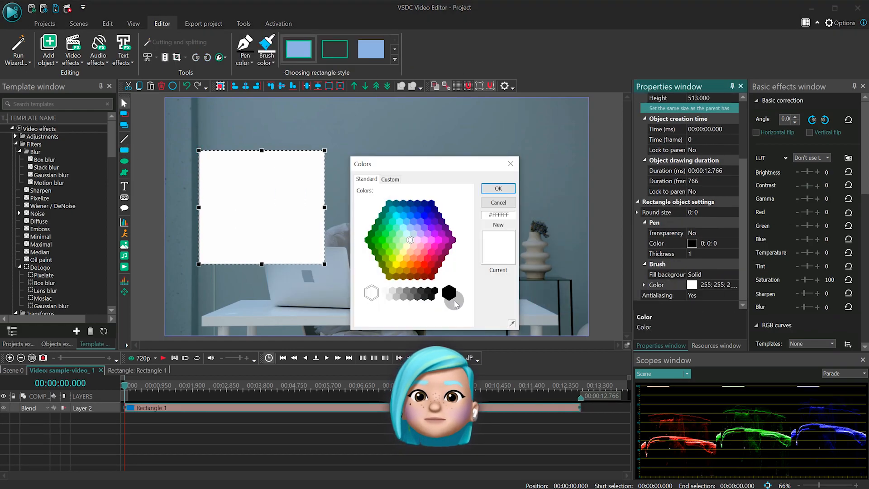
Step: Fill the rectangle with black and drag its handle to enlarge it over the video
{"action": "left_click", "coordinate": [498, 189]}
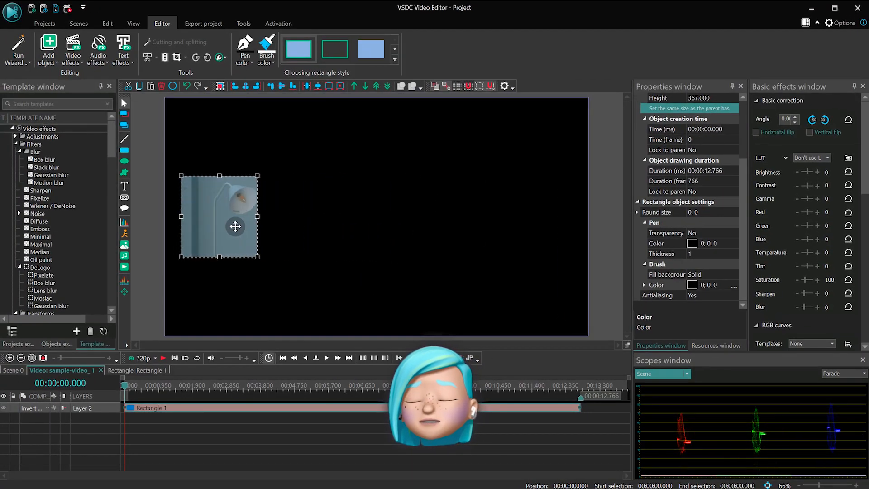
{"action": "left_click_drag", "start_coordinate": [235, 227], "coordinate": [297, 226]}
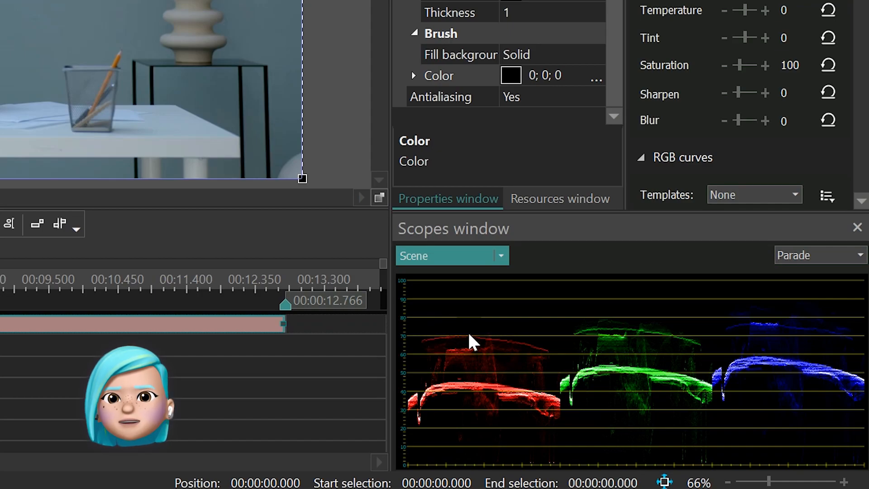
{"action": "mouse_move", "coordinate": [601, 330]}
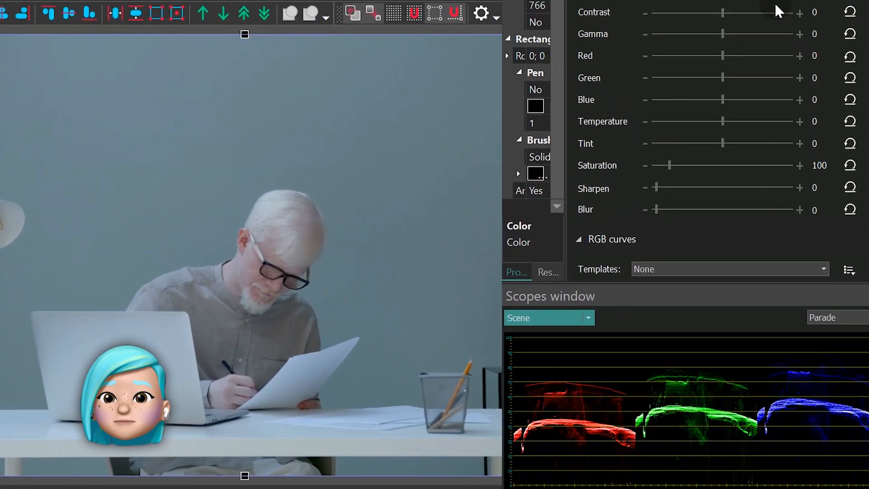
Step: Sweep Temperature from warm orange to strong blue and settle on a mild warm value
{"action": "left_click_drag", "start_coordinate": [722, 121], "coordinate": [733, 121]}
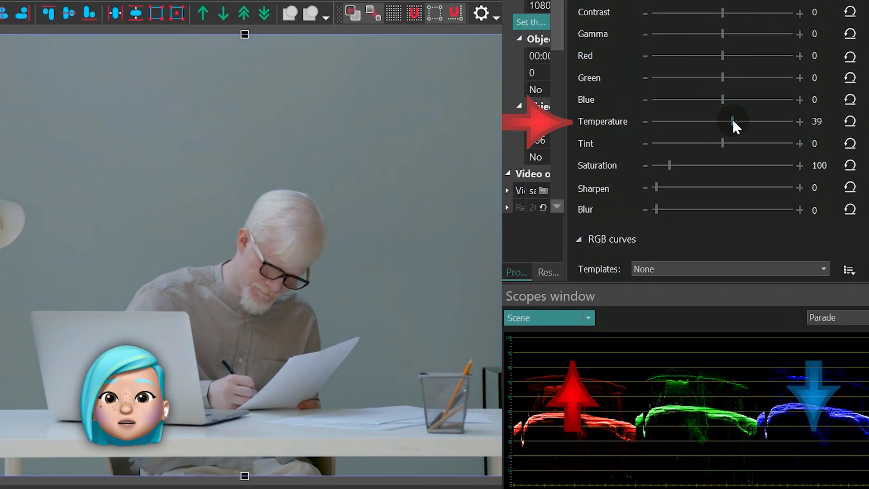
{"action": "left_click_drag", "start_coordinate": [733, 121], "coordinate": [776, 121]}
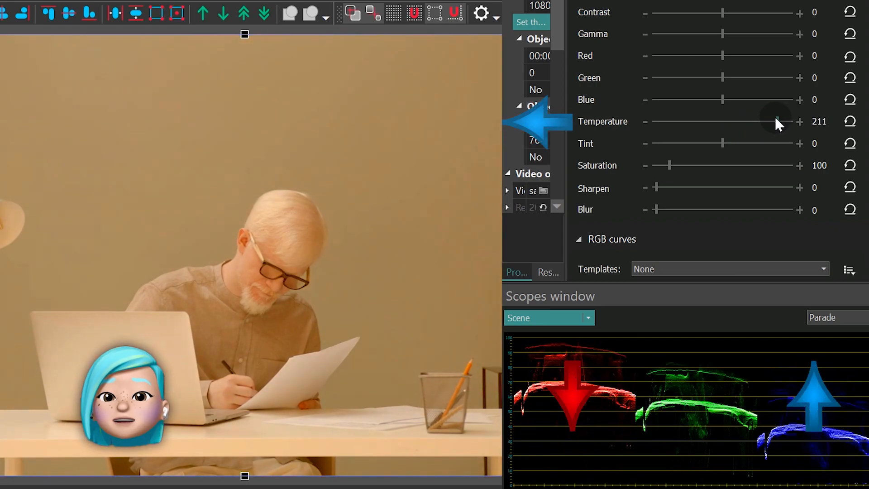
{"action": "left_click_drag", "start_coordinate": [776, 121], "coordinate": [661, 120]}
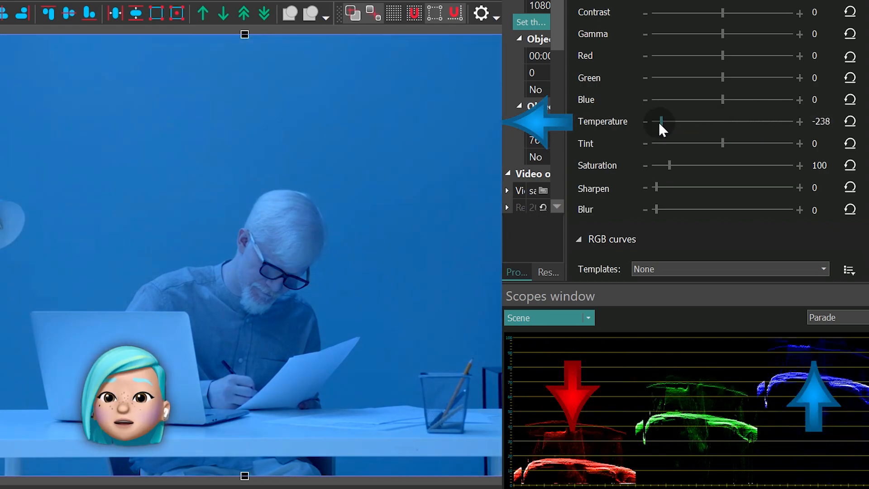
{"action": "left_click_drag", "start_coordinate": [660, 120], "coordinate": [721, 120]}
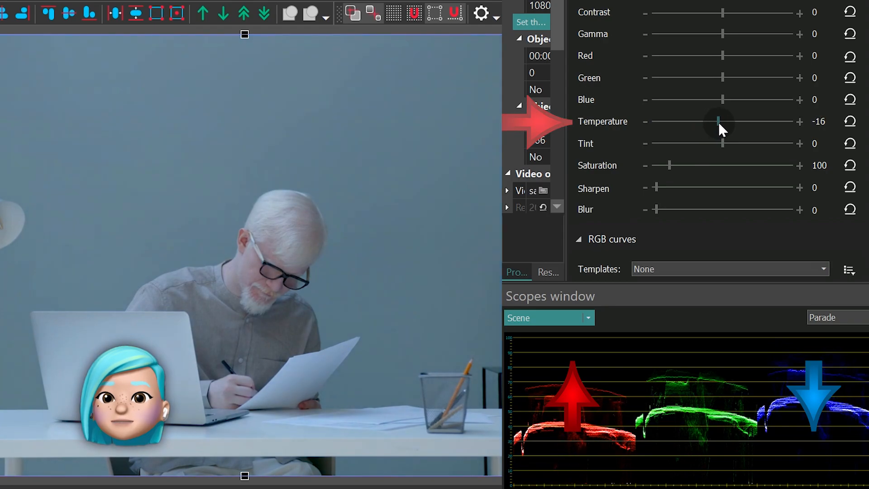
{"action": "left_click_drag", "start_coordinate": [718, 120], "coordinate": [749, 120]}
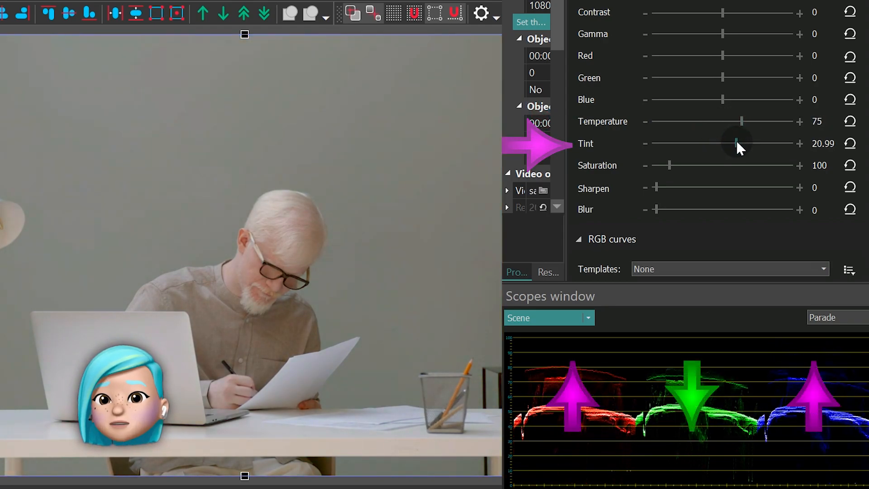
Step: Sweep Tint from full green to strong magenta, then settle it near neutral around 2.9
{"action": "left_click_drag", "start_coordinate": [737, 143], "coordinate": [657, 143]}
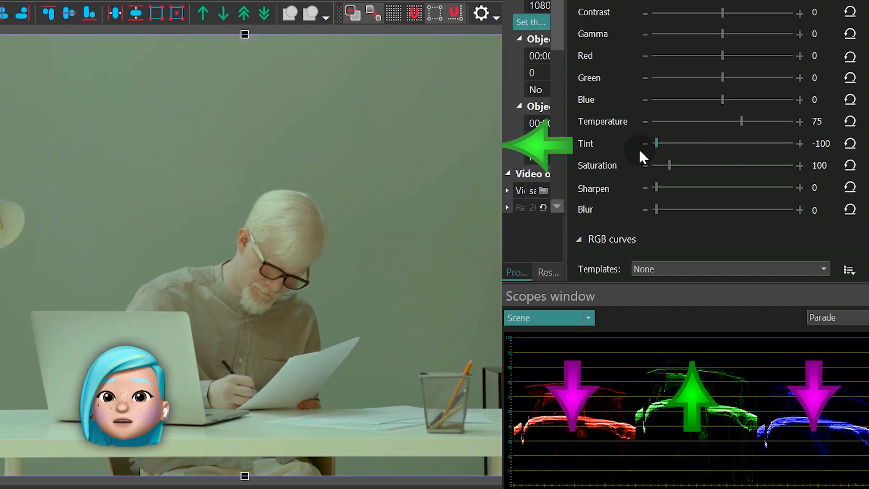
{"action": "left_click_drag", "start_coordinate": [658, 143], "coordinate": [779, 143]}
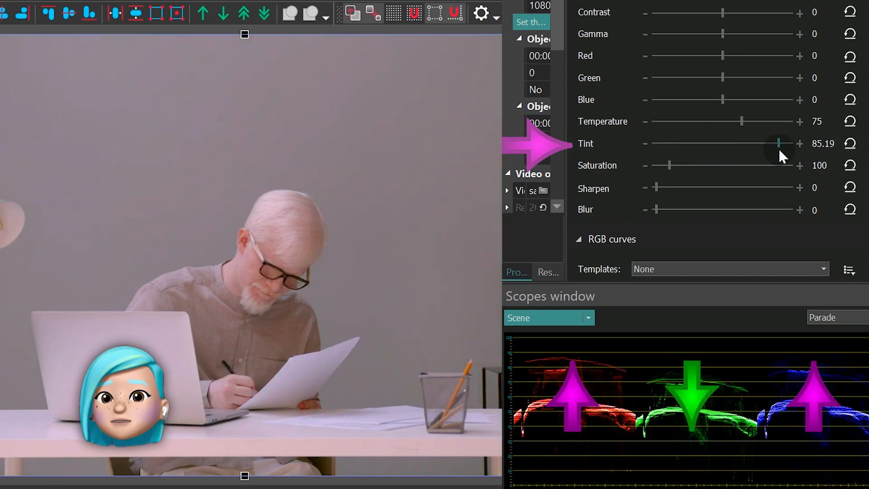
{"action": "left_click_drag", "start_coordinate": [779, 143], "coordinate": [736, 143]}
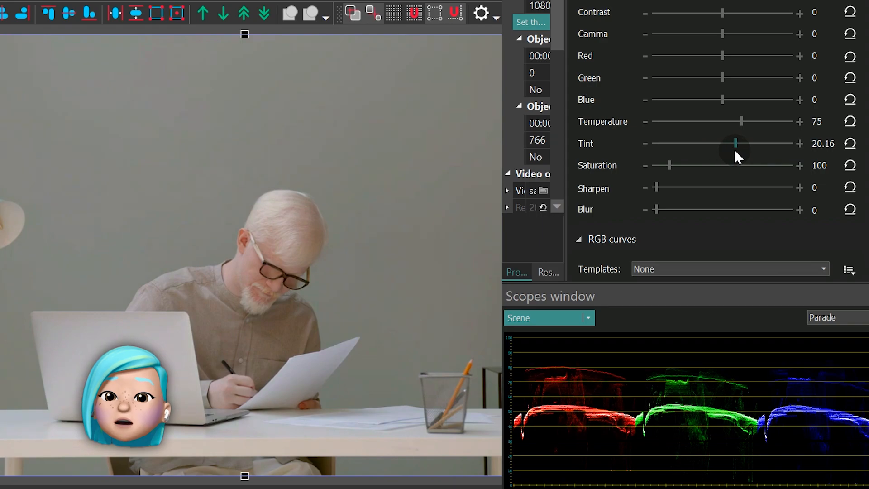
{"action": "left_click_drag", "start_coordinate": [735, 143], "coordinate": [724, 143]}
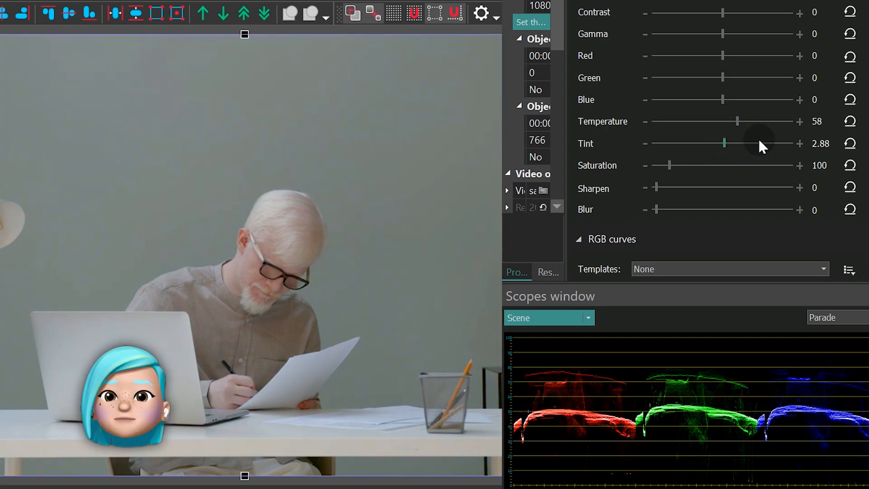
{"action": "left_click", "coordinate": [831, 317]}
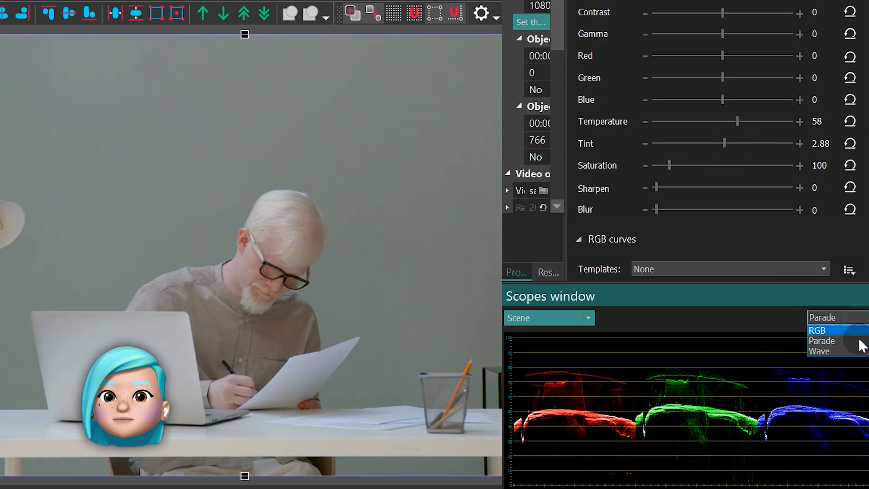
Step: Switch to the Wave scope and cycle combined, red, green and blue traces, ending with all three on
{"action": "left_click", "coordinate": [820, 352]}
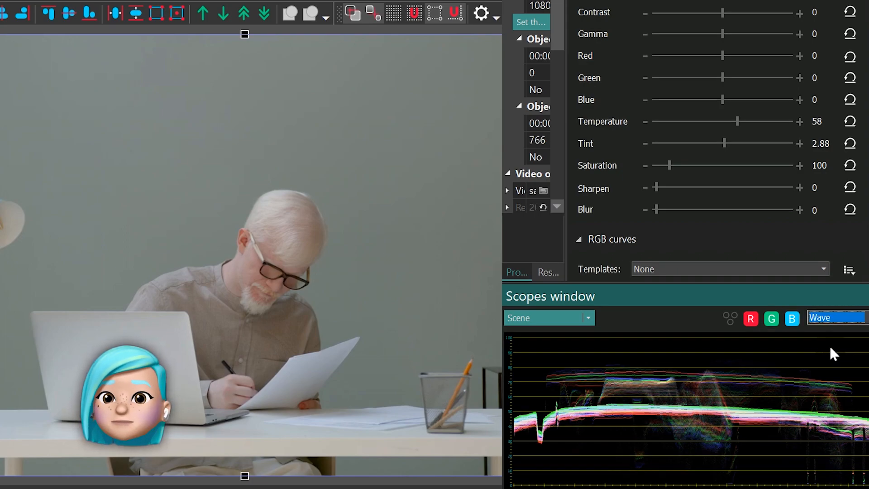
{"action": "left_click", "coordinate": [729, 319]}
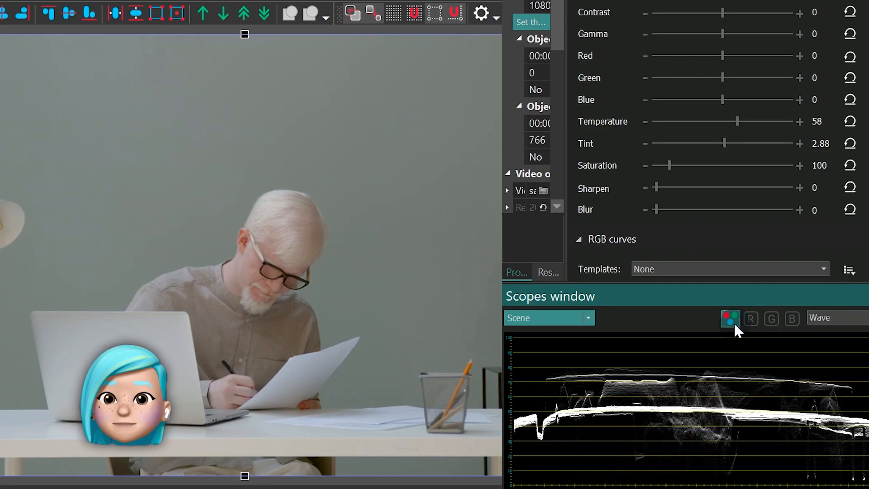
{"action": "left_click", "coordinate": [752, 319]}
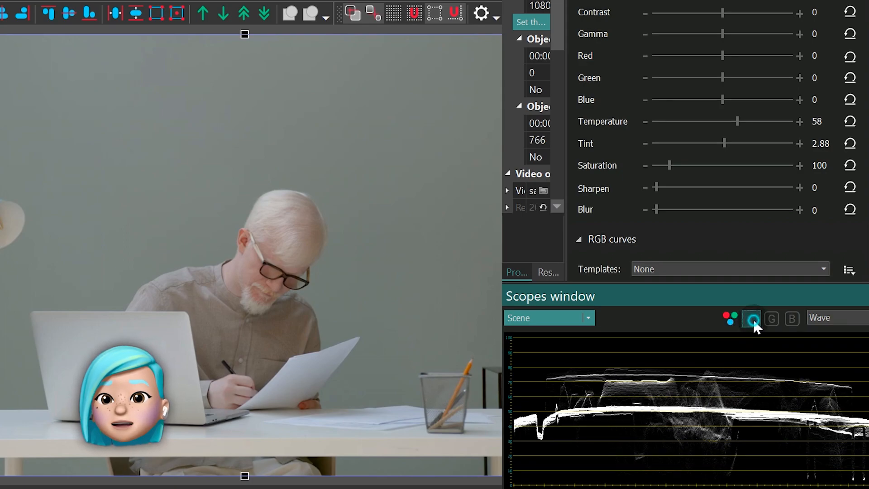
{"action": "left_click", "coordinate": [751, 319]}
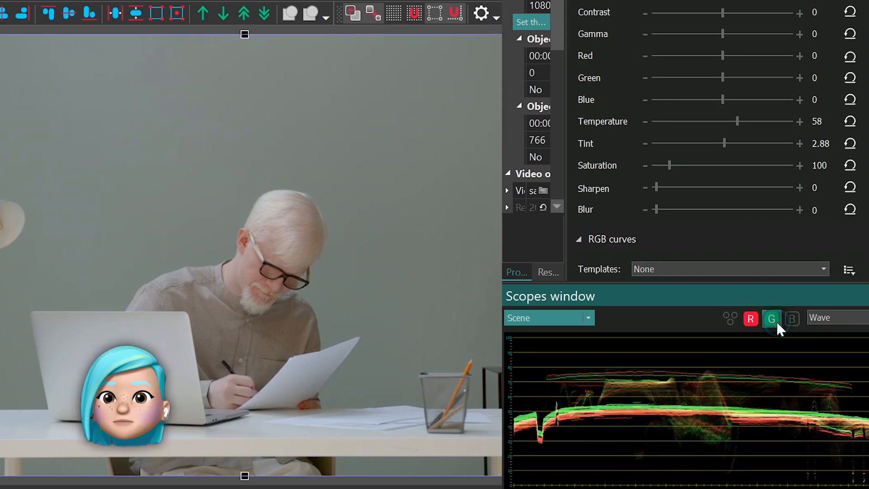
{"action": "left_click", "coordinate": [750, 319]}
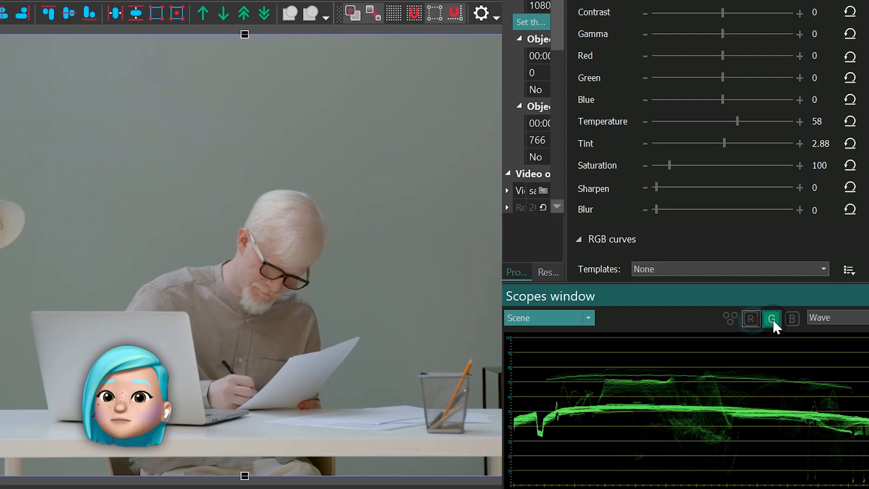
{"action": "left_click", "coordinate": [792, 319]}
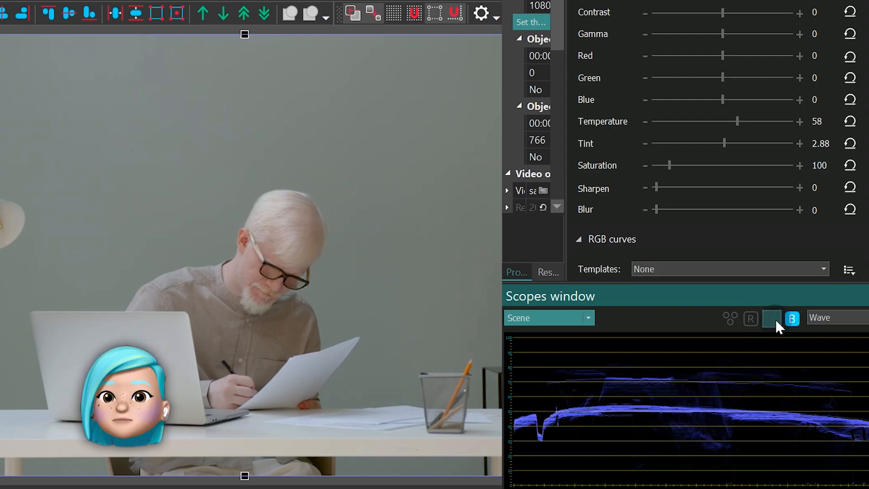
{"action": "left_click", "coordinate": [751, 319]}
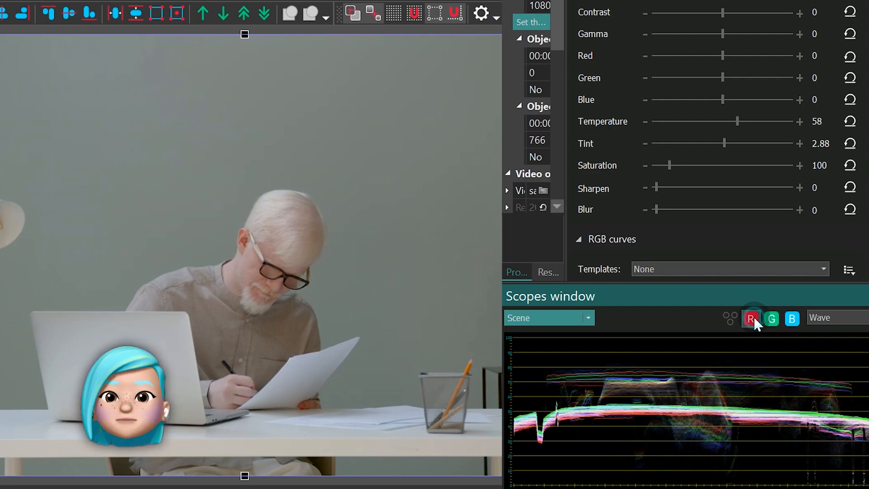
Step: Switch to the RGB histogram and hide or show the red, green and blue channels one at a time
{"action": "left_click", "coordinate": [838, 317]}
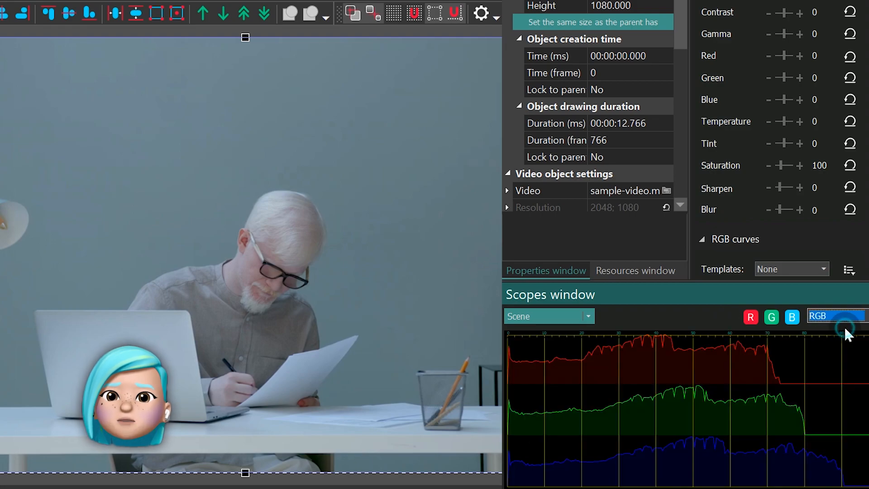
{"action": "left_click", "coordinate": [751, 317]}
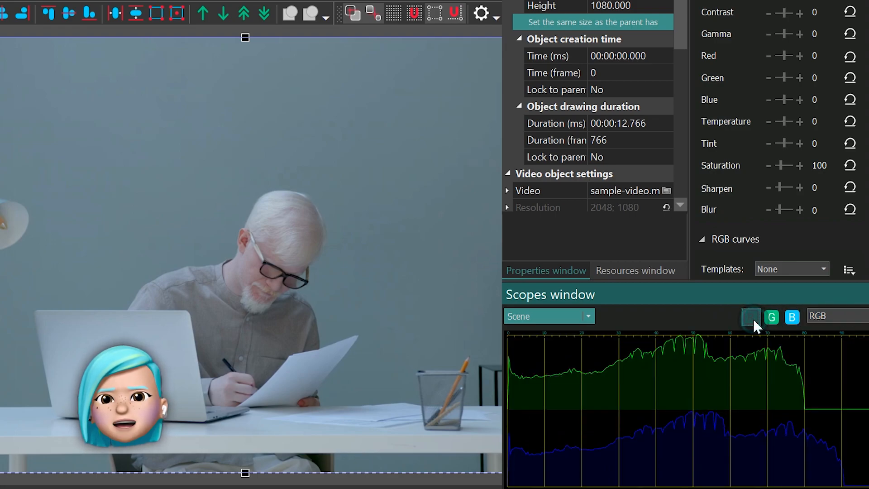
{"action": "left_click", "coordinate": [771, 317]}
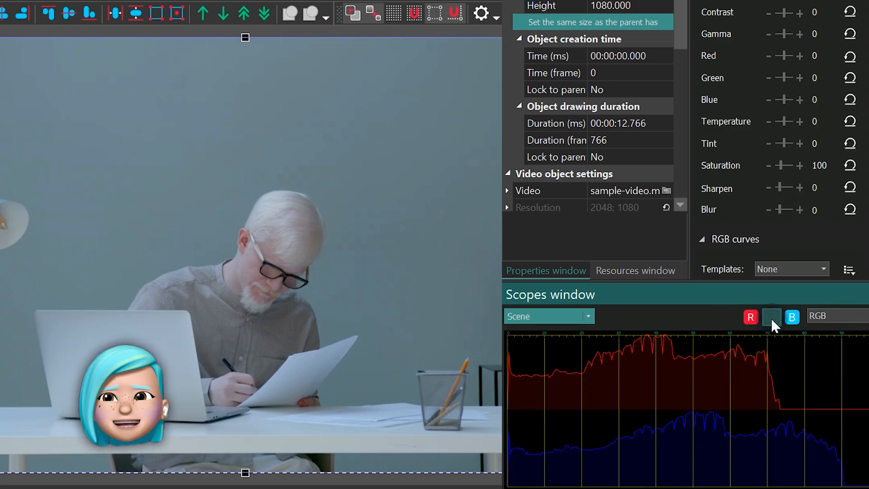
{"action": "left_click", "coordinate": [771, 316]}
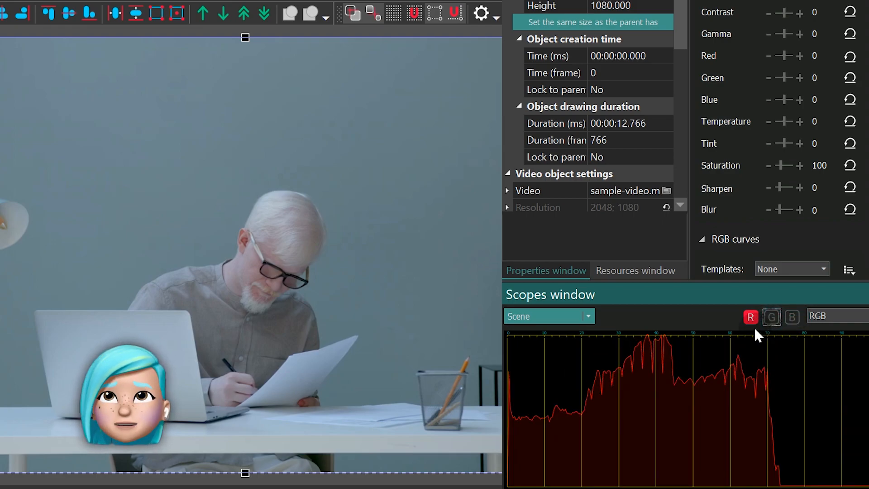
{"action": "left_click", "coordinate": [772, 317]}
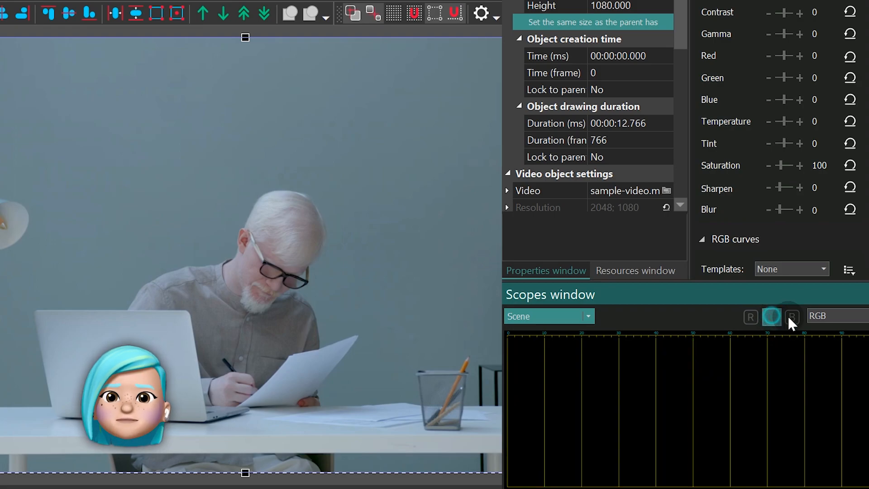
{"action": "left_click", "coordinate": [750, 317]}
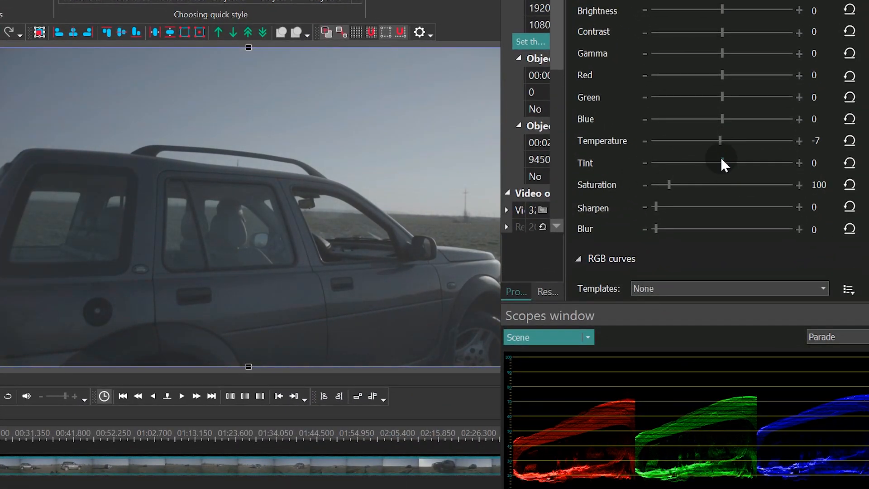
Step: Cool the car clip by dragging Temperature down to -20 with Tint at 15.23
{"action": "left_click_drag", "start_coordinate": [734, 162], "coordinate": [717, 140]}
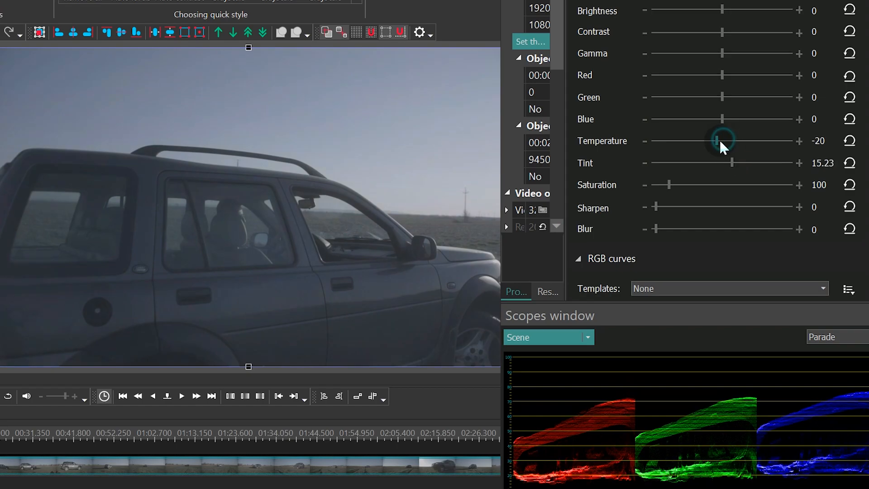